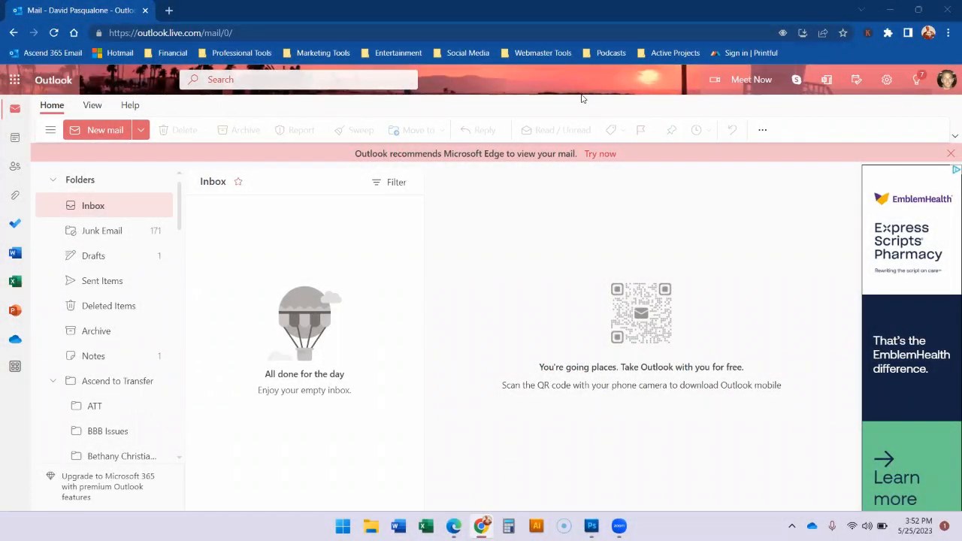
mouse_move(590, 201)
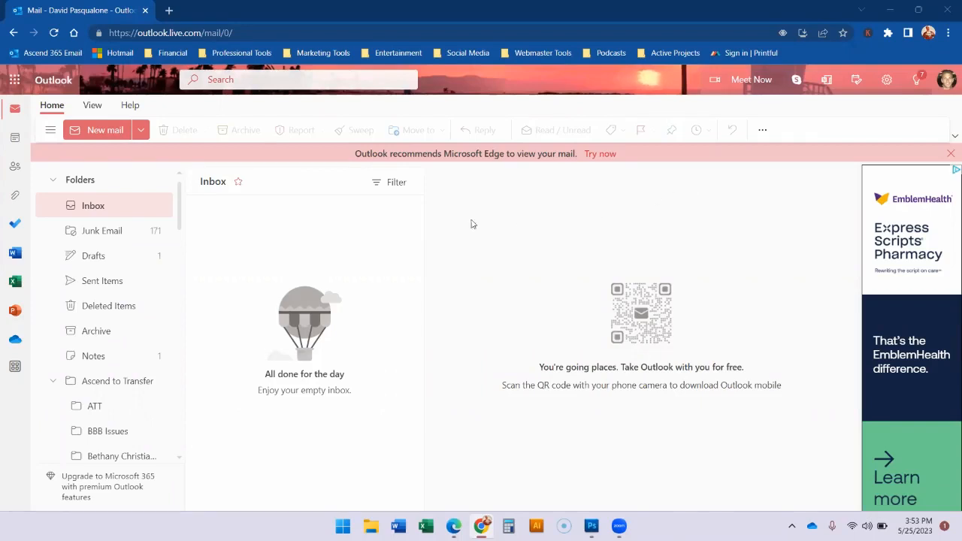
- Open the Junk Email folder to view today's junk messages
click(102, 230)
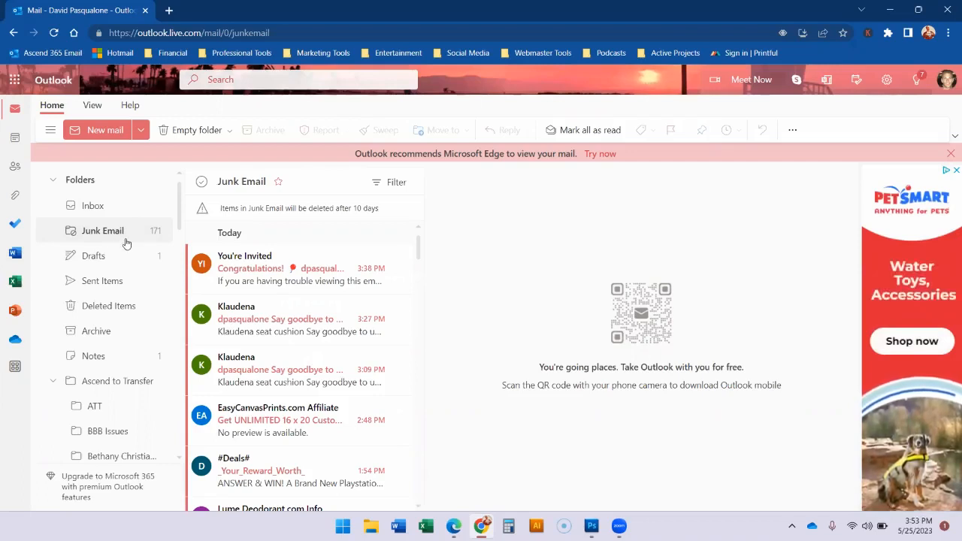
mouse_move(109, 217)
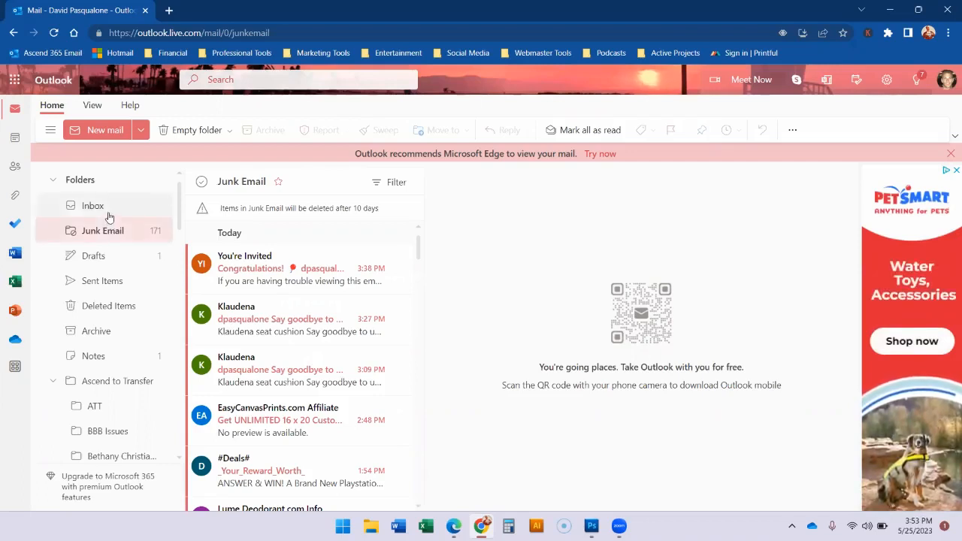
- Scroll through the older junk messages, then return to the empty Inbox
scroll(down, 3)
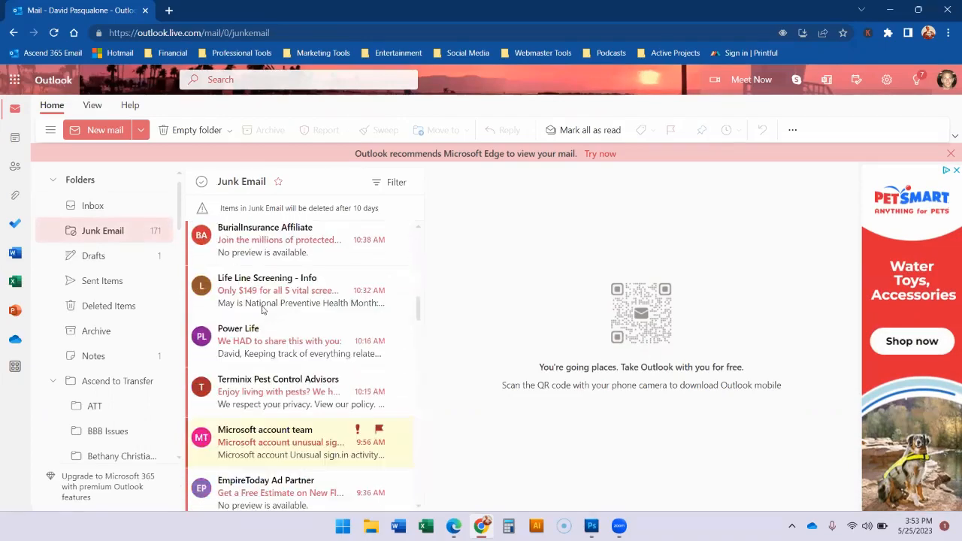
scroll(down, 3)
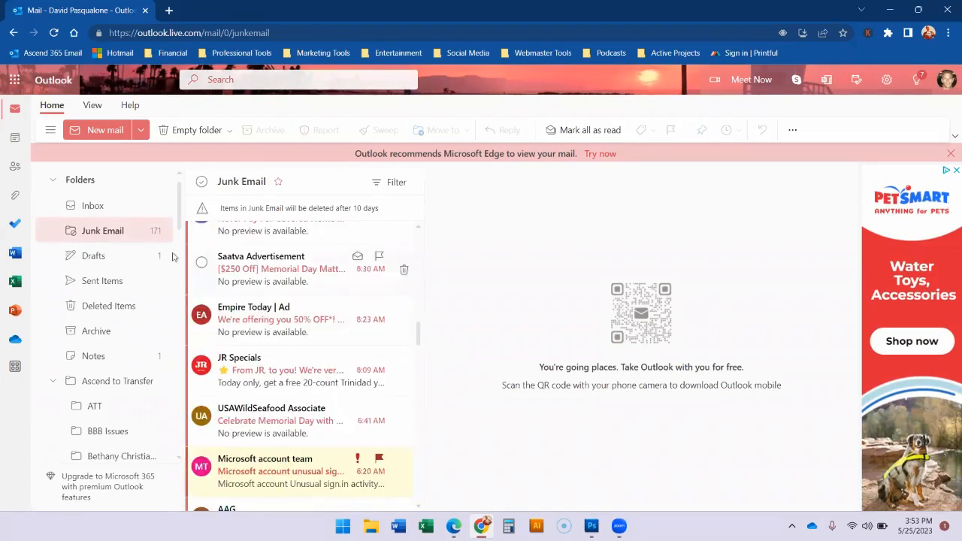
click(94, 205)
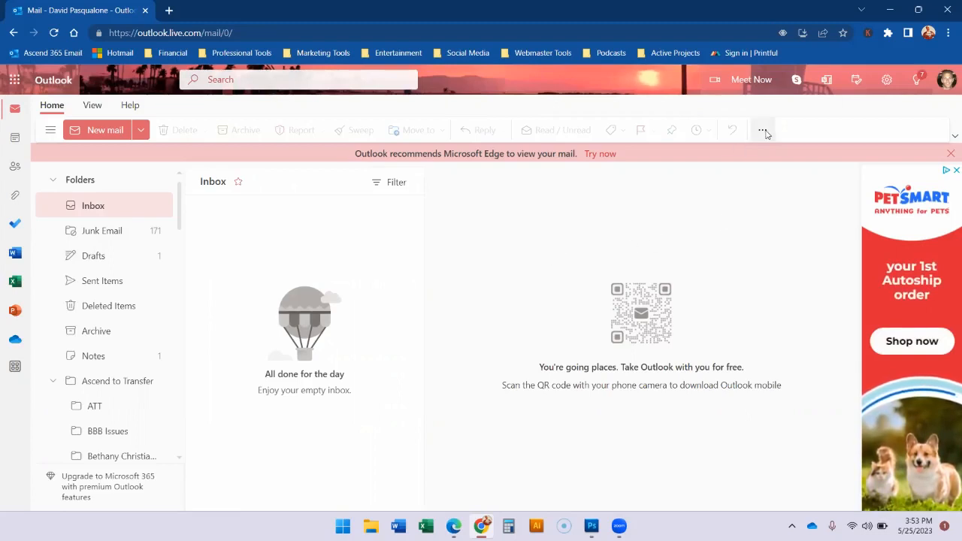
click(762, 130)
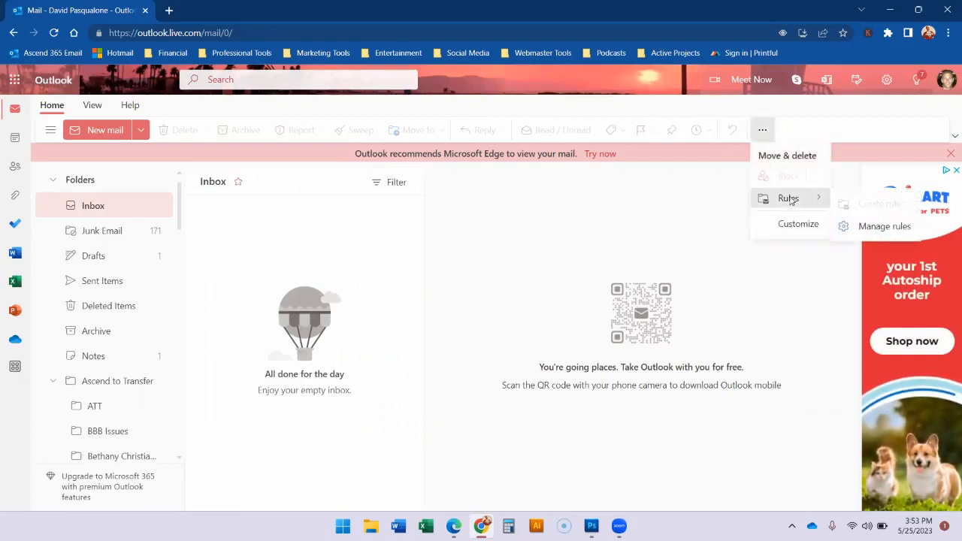
click(885, 226)
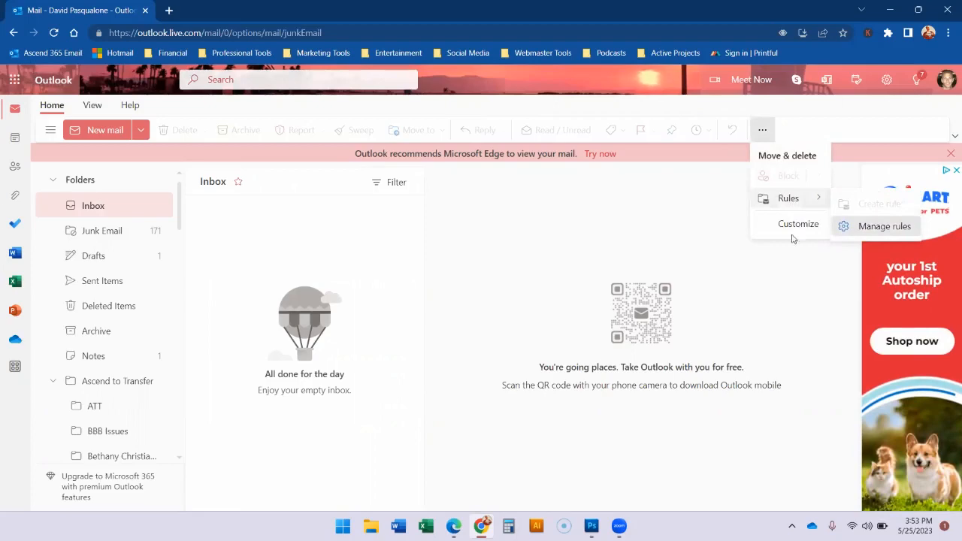
click(884, 226)
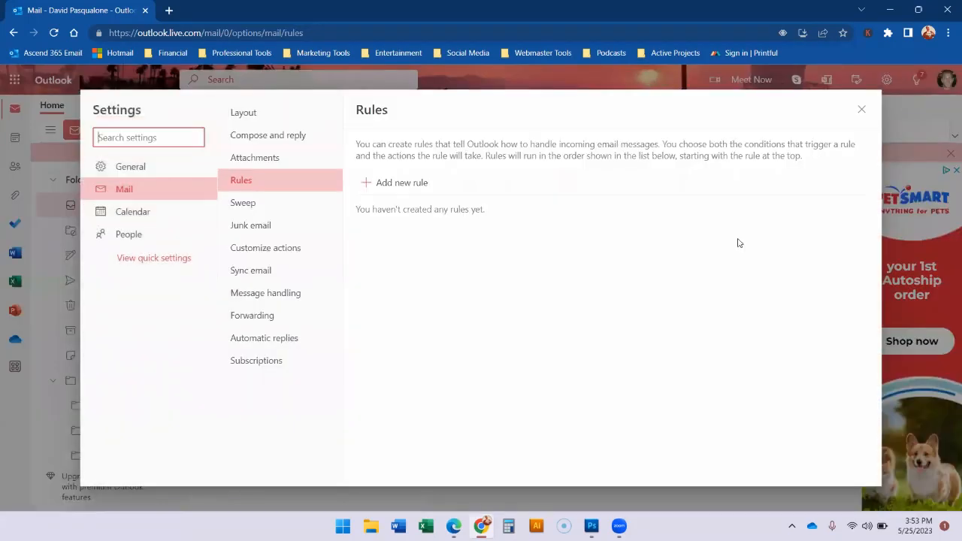
click(861, 109)
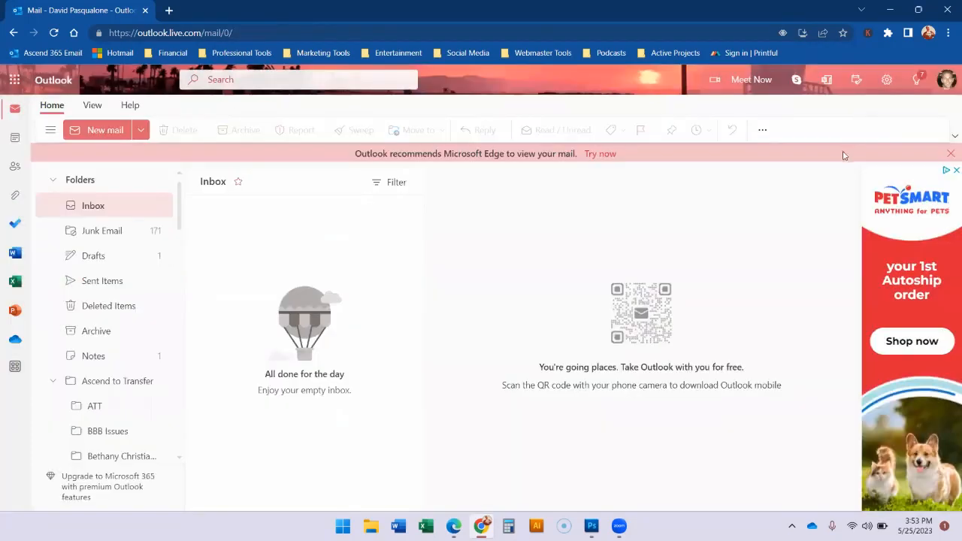
mouse_move(770, 156)
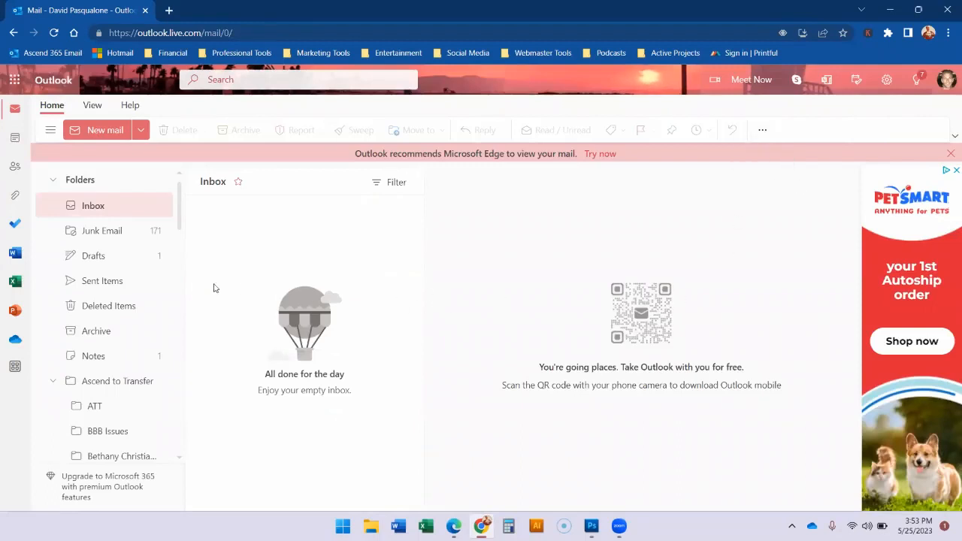
mouse_move(633, 103)
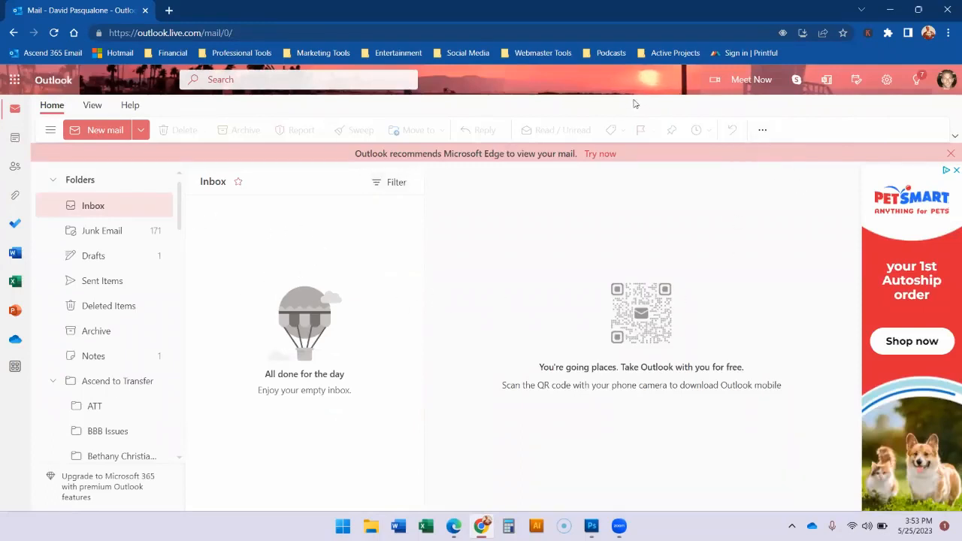
mouse_move(762, 129)
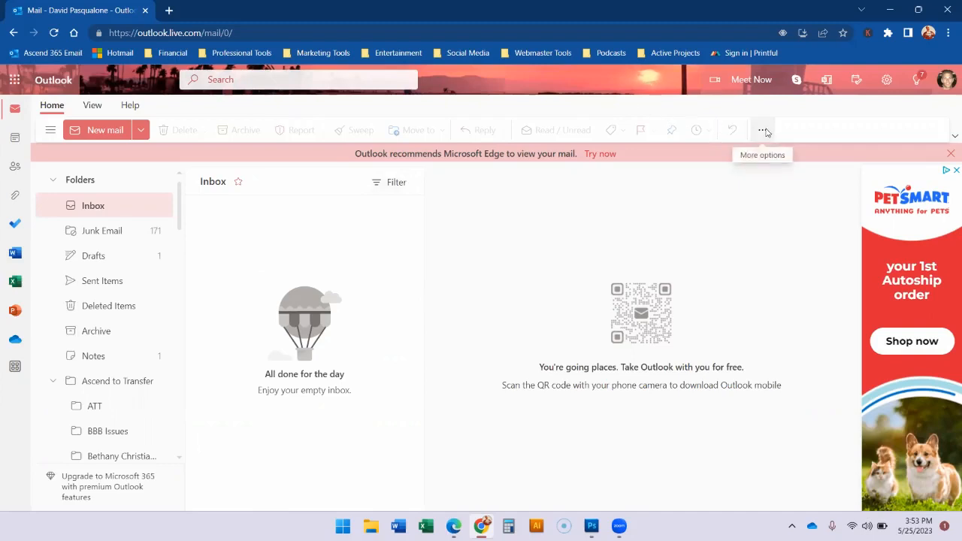
- Start a new inbox rule from the extra mail commands and name it 'No Subject'
click(762, 129)
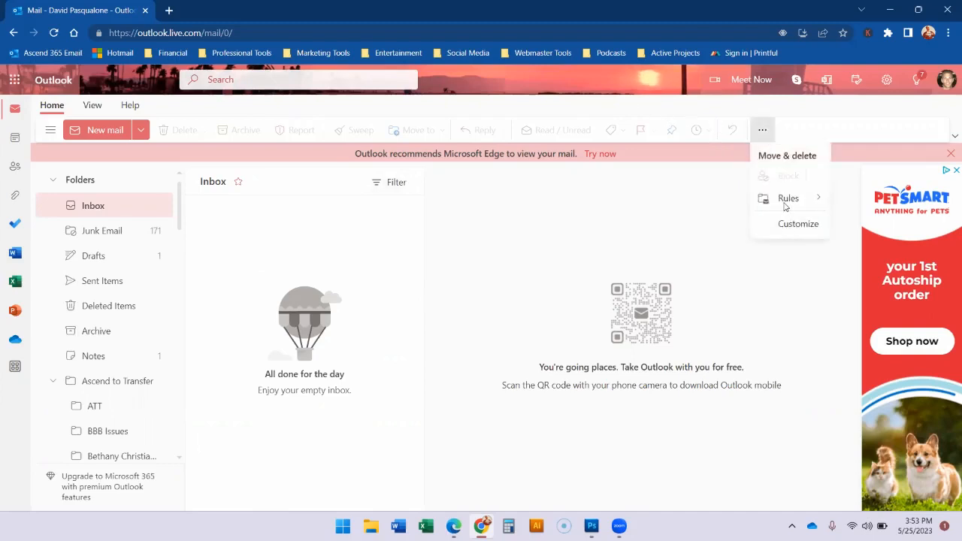
click(788, 198)
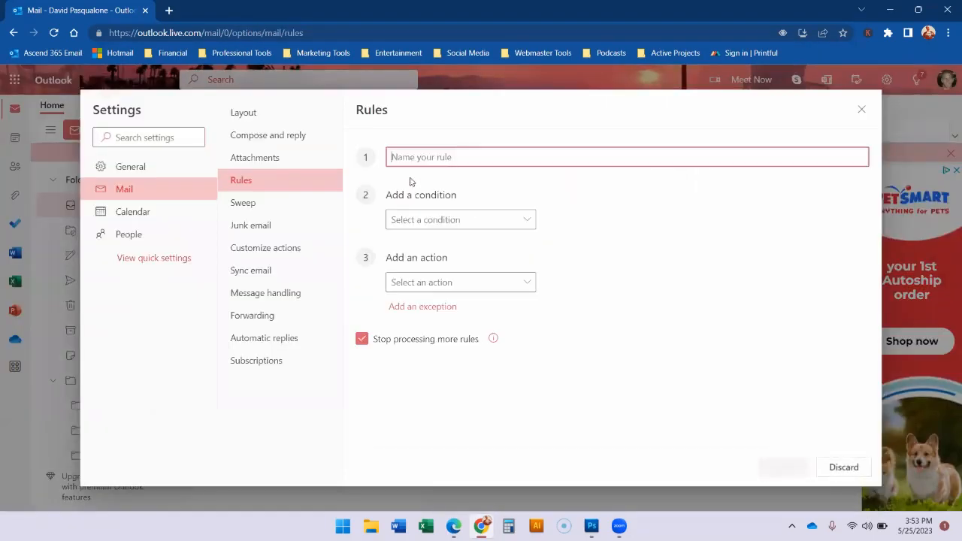
text(No)
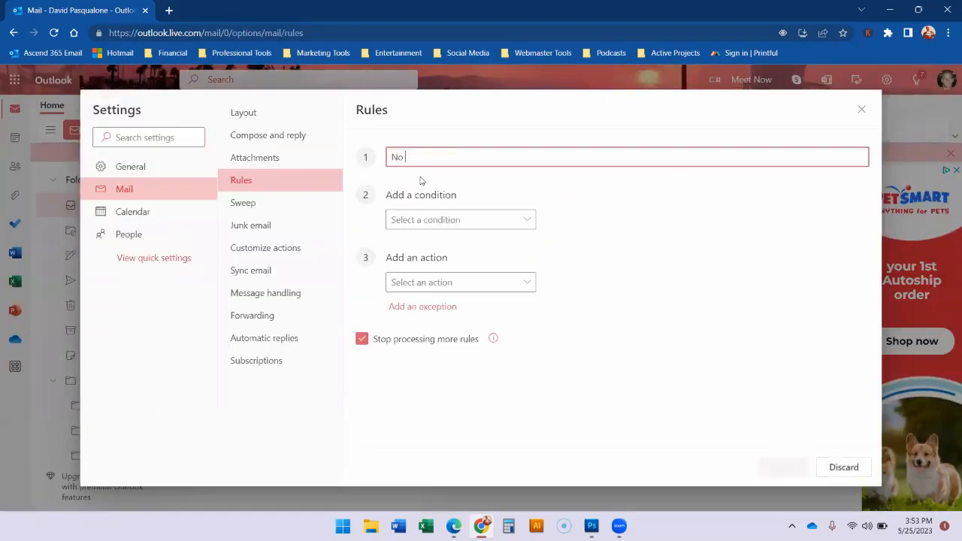
text(Suje)
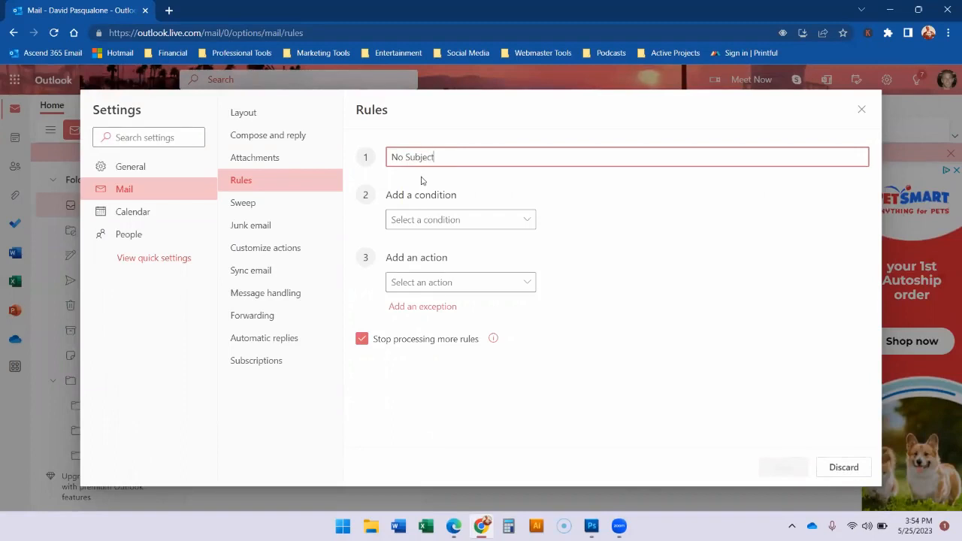
click(460, 219)
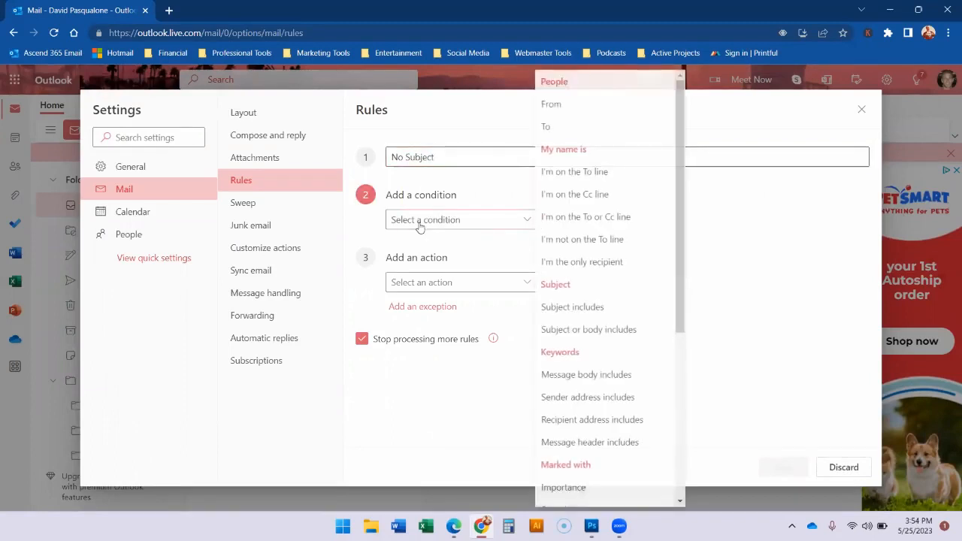
- Set the rule condition to 'I'm not on the To line', replacing Subject includes
click(572, 307)
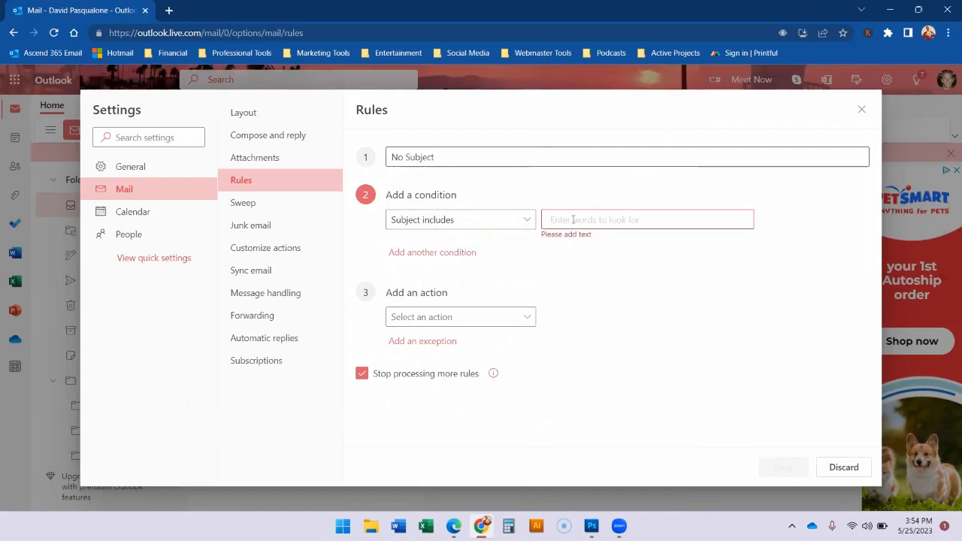
mouse_move(500, 239)
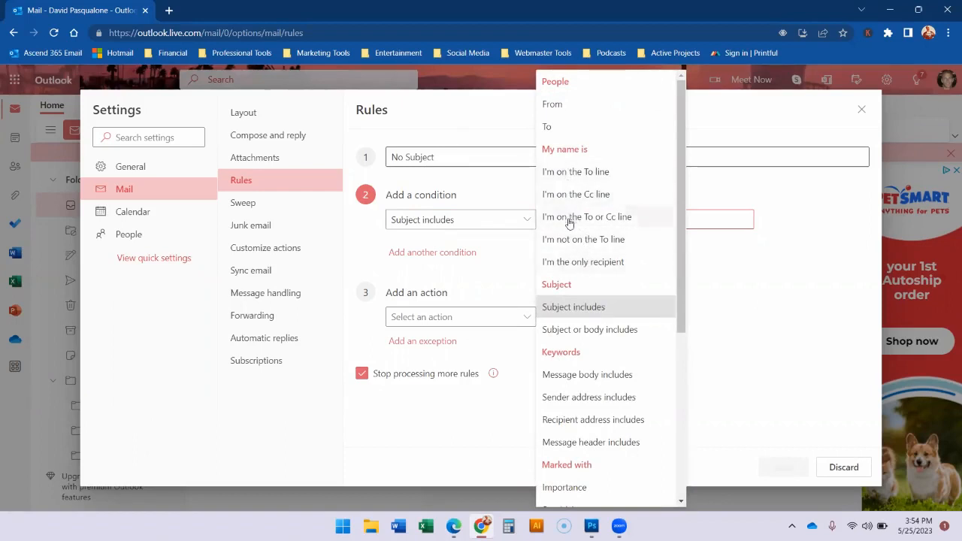
mouse_move(573, 306)
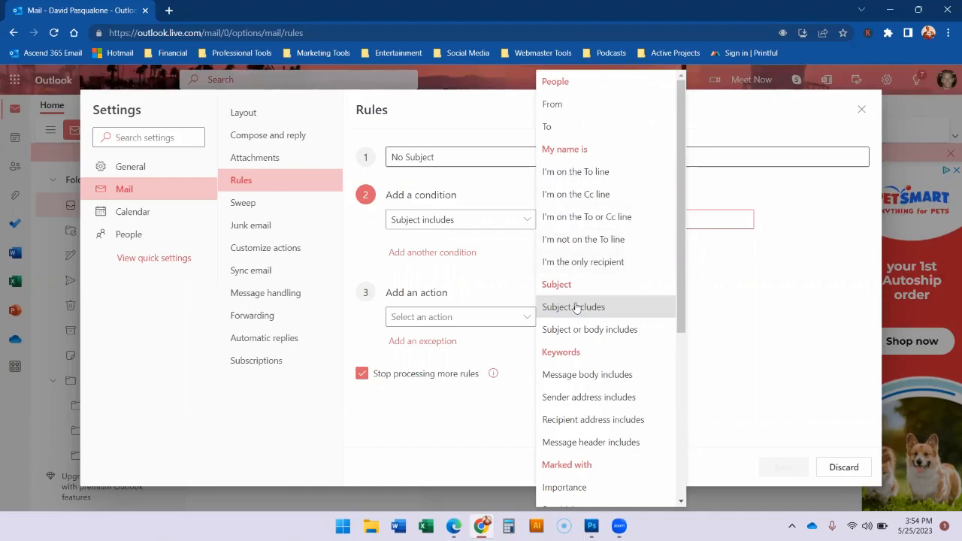
scroll(down, 3)
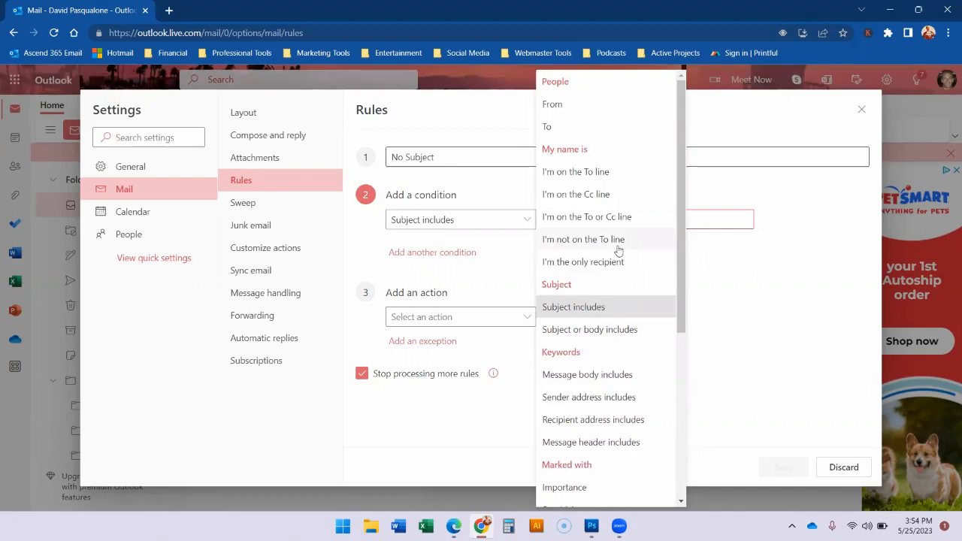
mouse_move(518, 286)
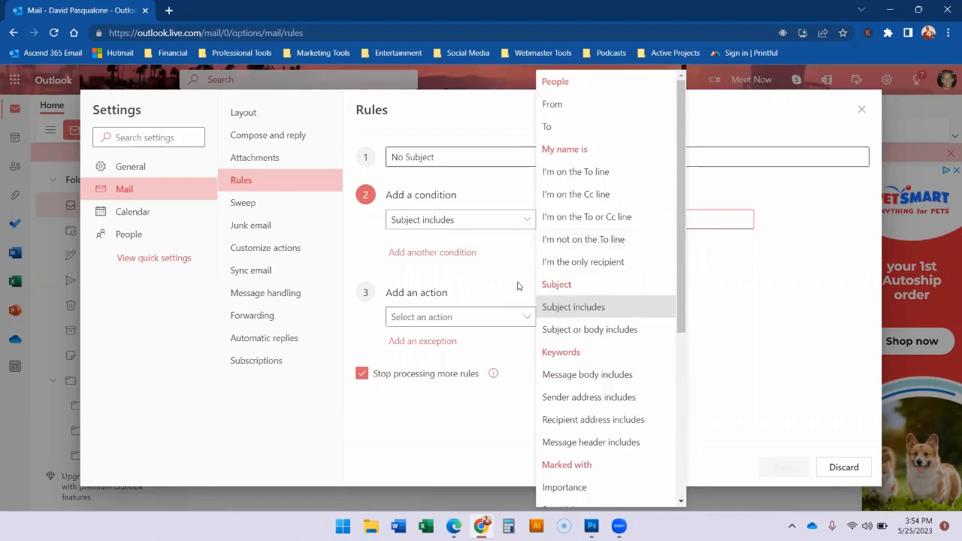
mouse_move(573, 198)
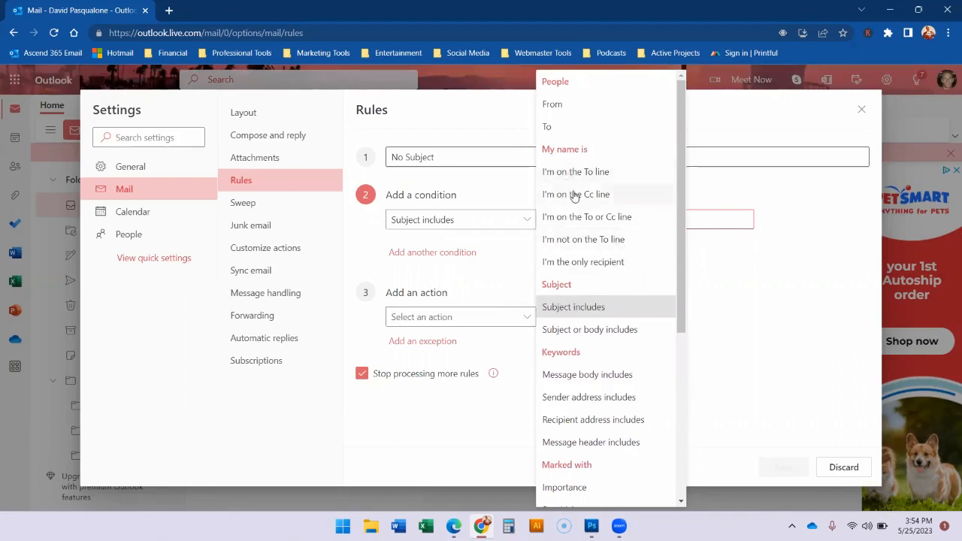
click(583, 239)
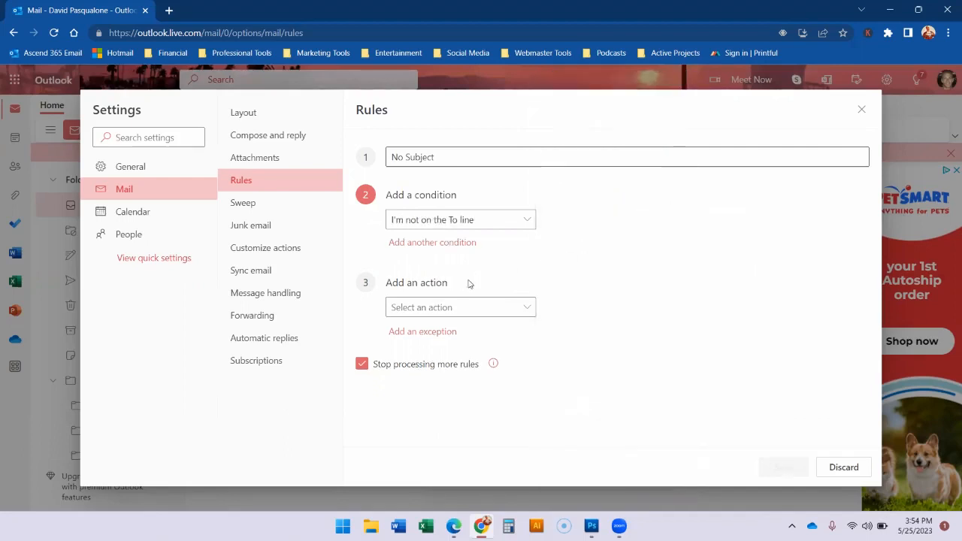
- Give the rule the Mark as Junk action and tick Run rule now
click(460, 306)
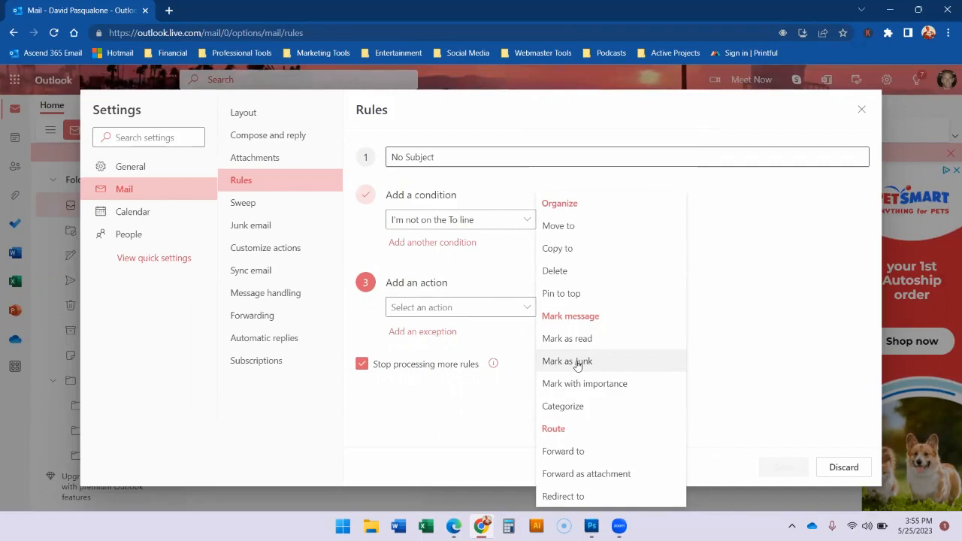
click(567, 360)
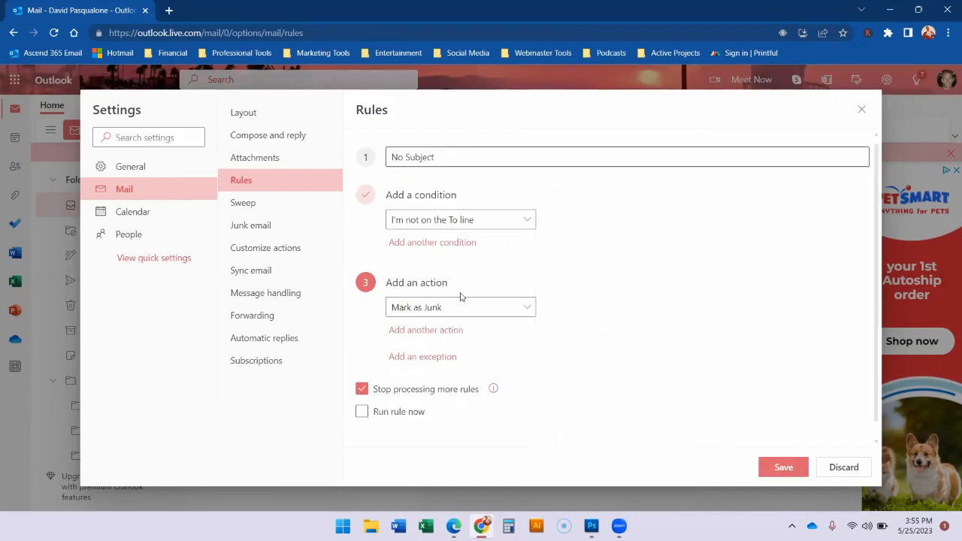
click(362, 411)
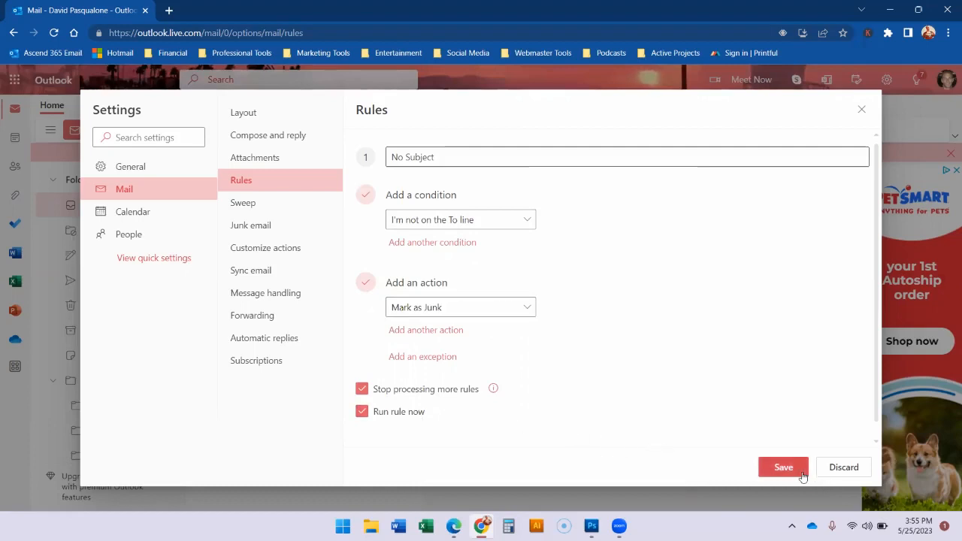
mouse_move(707, 419)
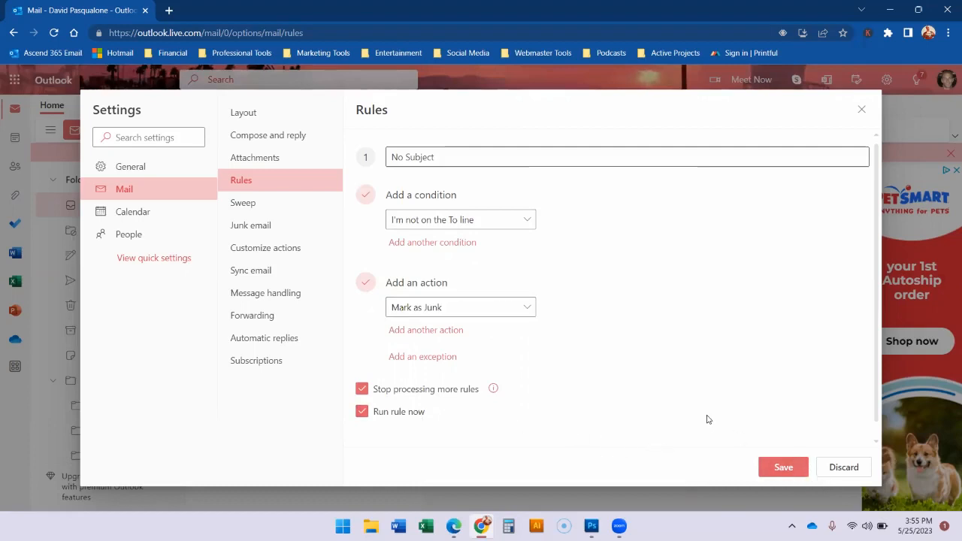